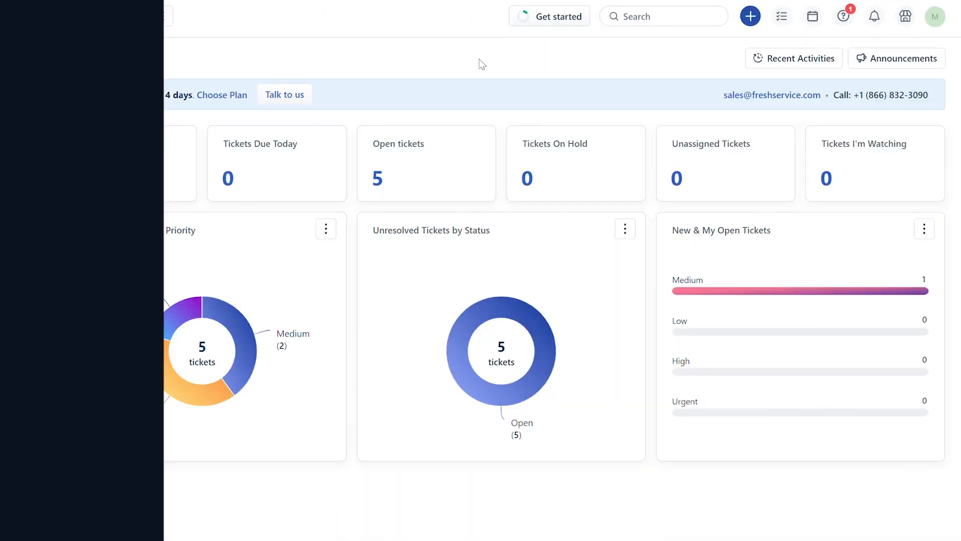
# Step: Open the Analytics reports page from the left sidebar
pyautogui.click(36, 33)
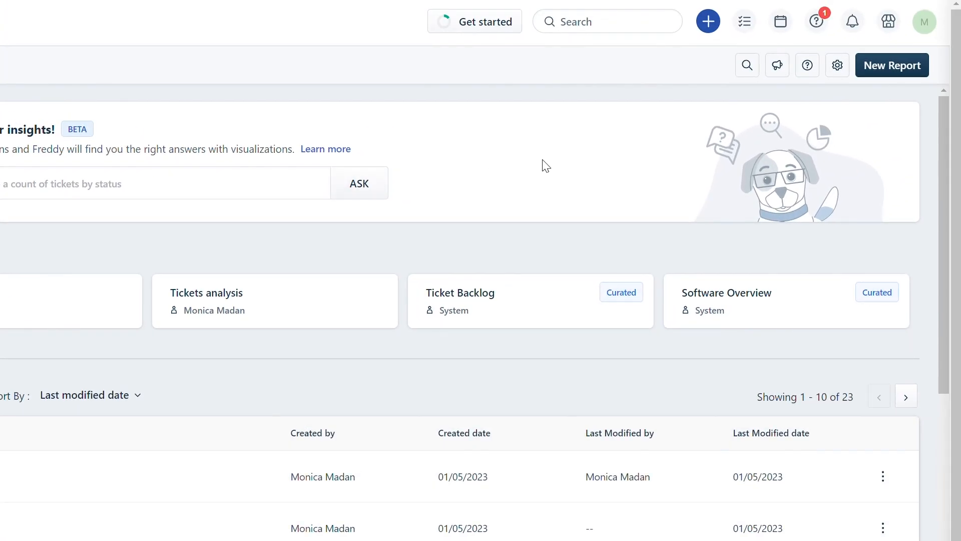
# Step: Start a new blank report and title it 'Ticket Analysis'
pyautogui.click(891, 65)
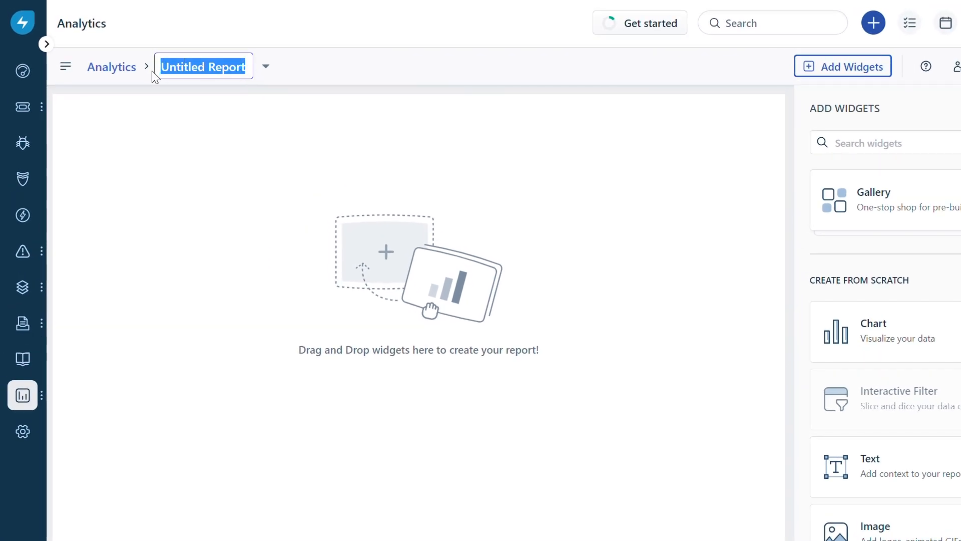
pyautogui.write('Ticket Ana')
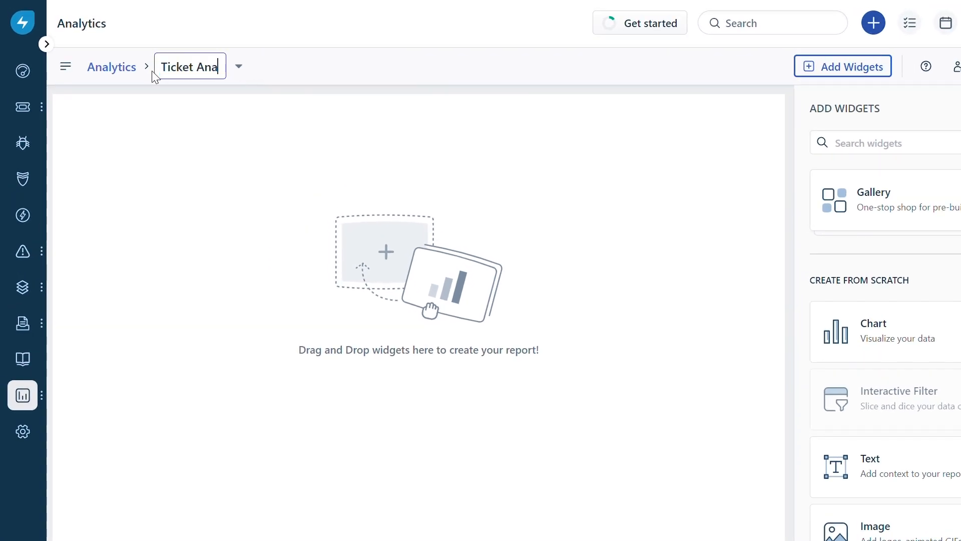
pyautogui.write('lysis')
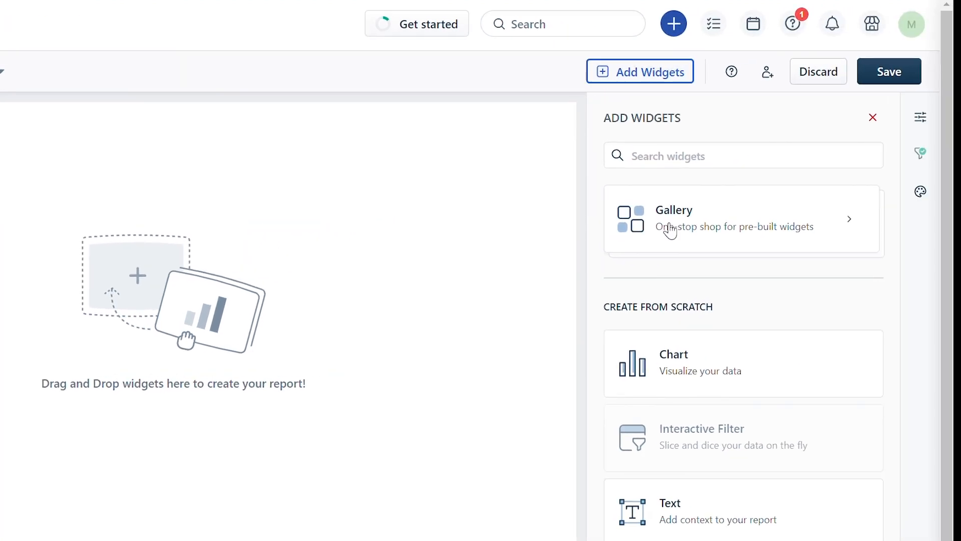
# Step: Add the Releases template 'Total Releases grouped by Priority' donut chart from the gallery
pyautogui.click(735, 219)
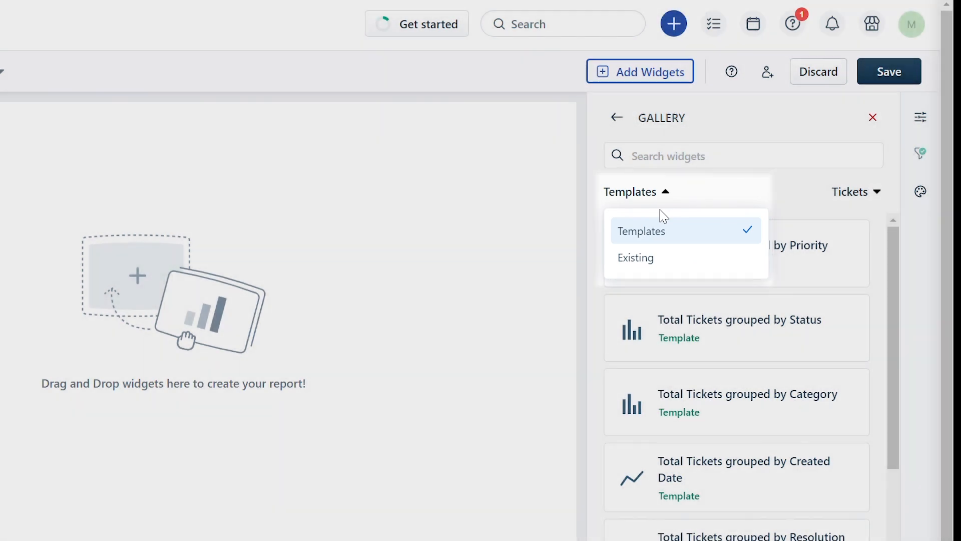
pyautogui.click(854, 192)
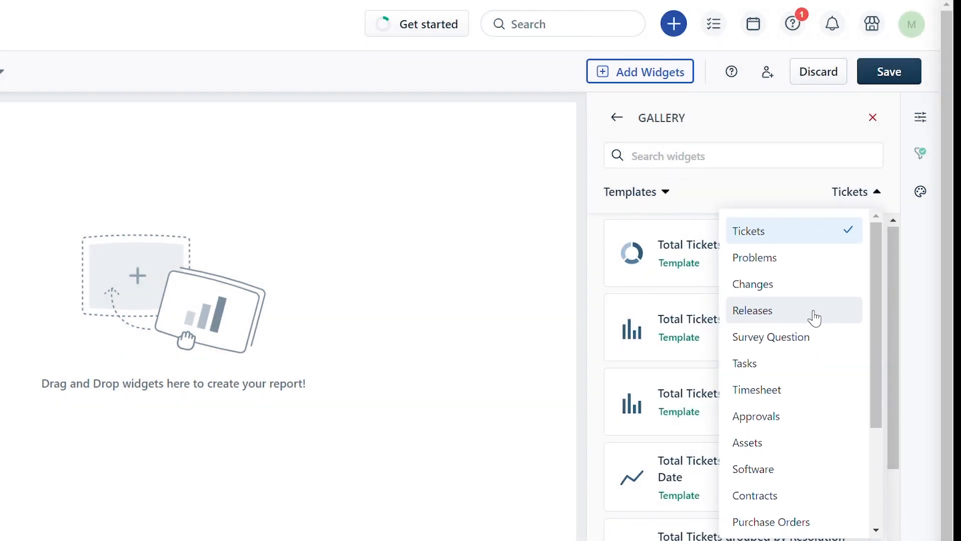
pyautogui.click(752, 311)
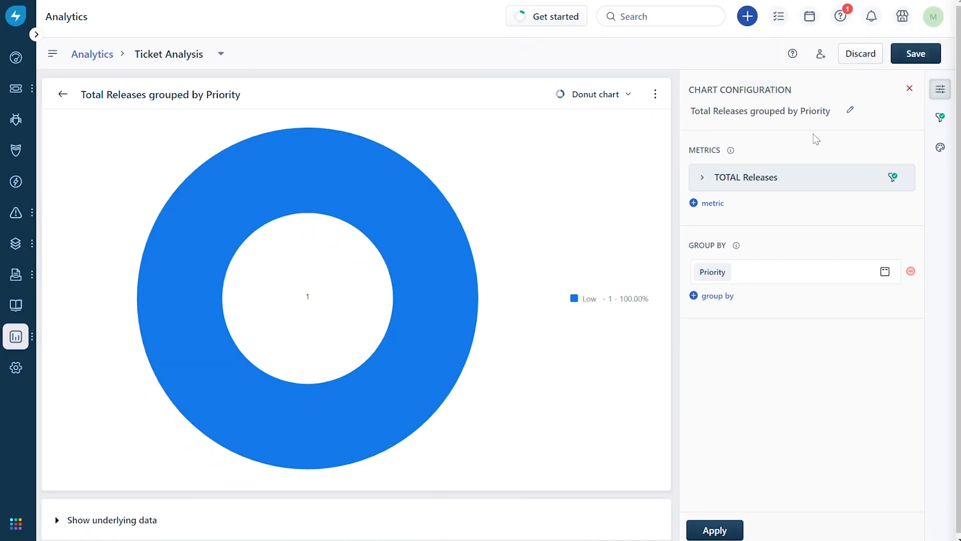
# Step: Return to the canvas with the Releases donut placed and bring up the widget catalogue
pyautogui.click(63, 93)
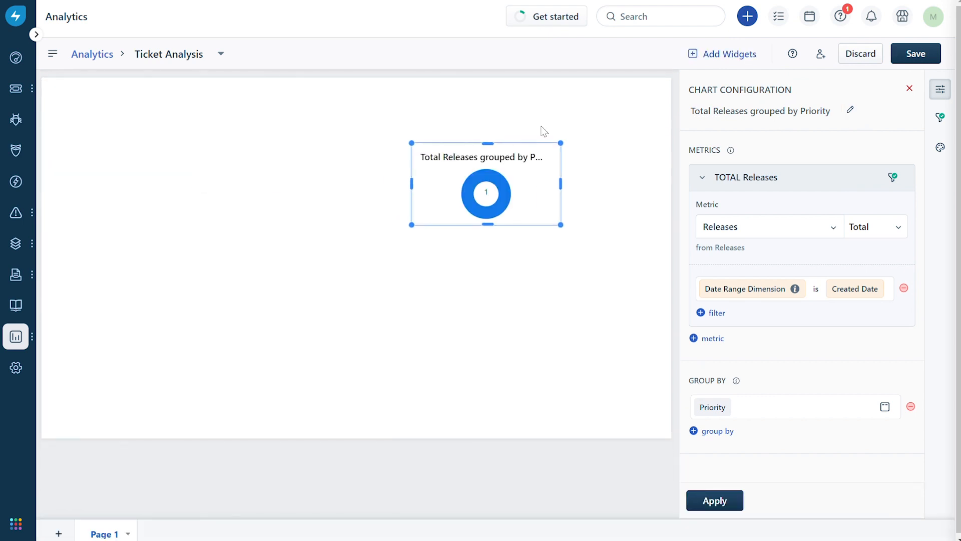
pyautogui.click(722, 54)
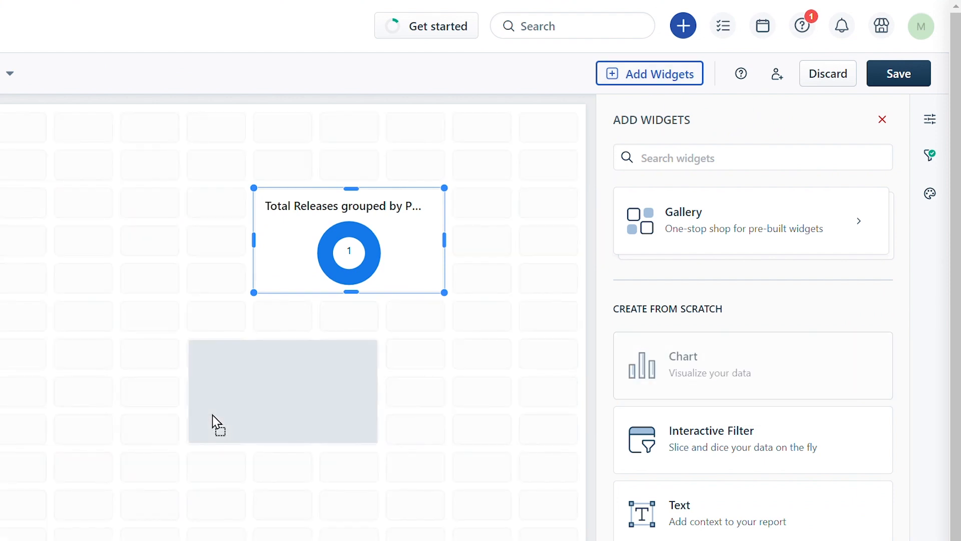
# Step: Add chart 'Total tickets Vs Unresolved tickets' with Total Tickets filtered to Created Date this month, plus a second metric
pyautogui.click(753, 365)
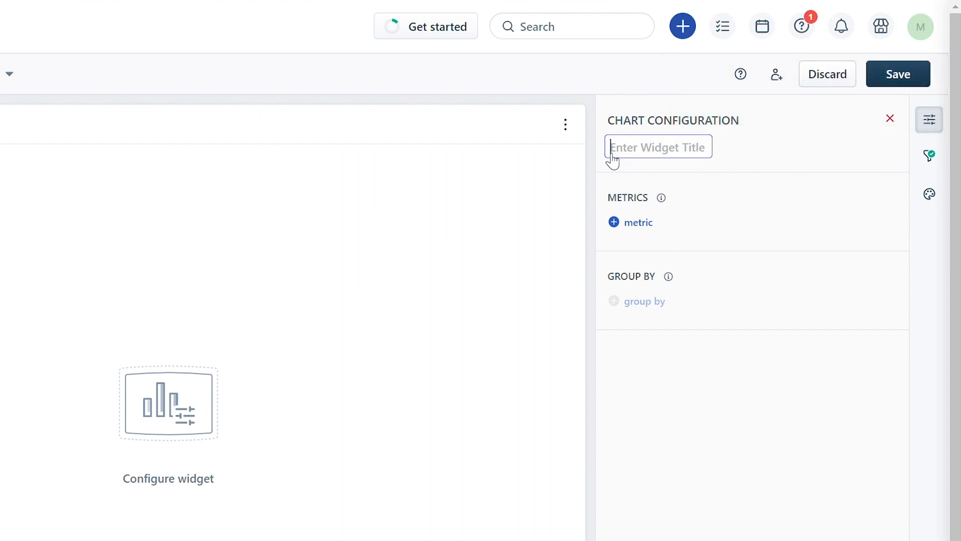
pyautogui.write('Total tickets Vs Unresolved tickets')
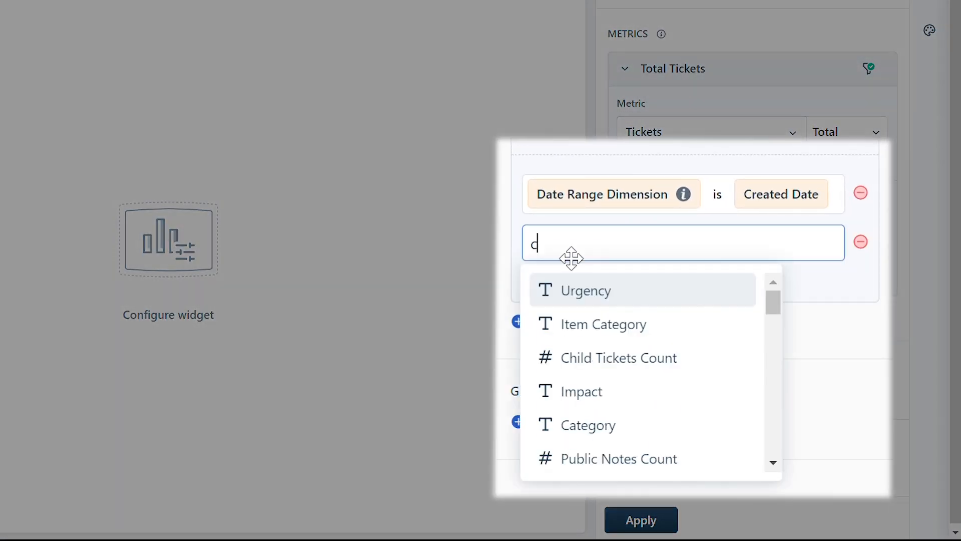
pyautogui.click(585, 290)
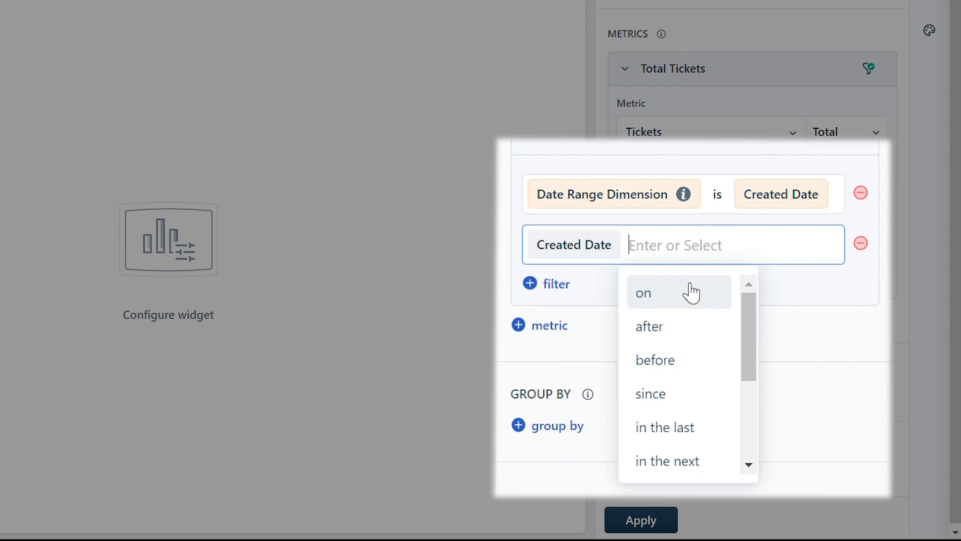
pyautogui.click(642, 293)
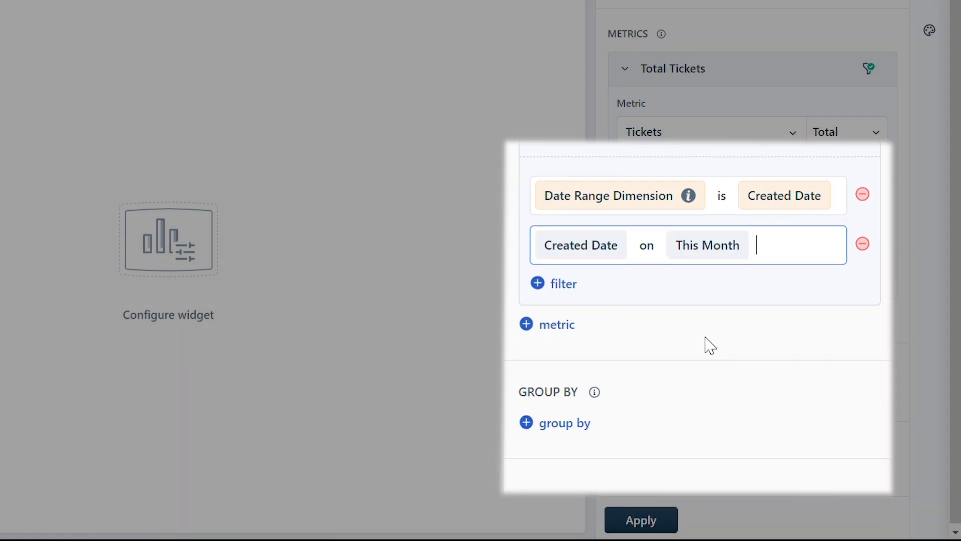
pyautogui.click(556, 323)
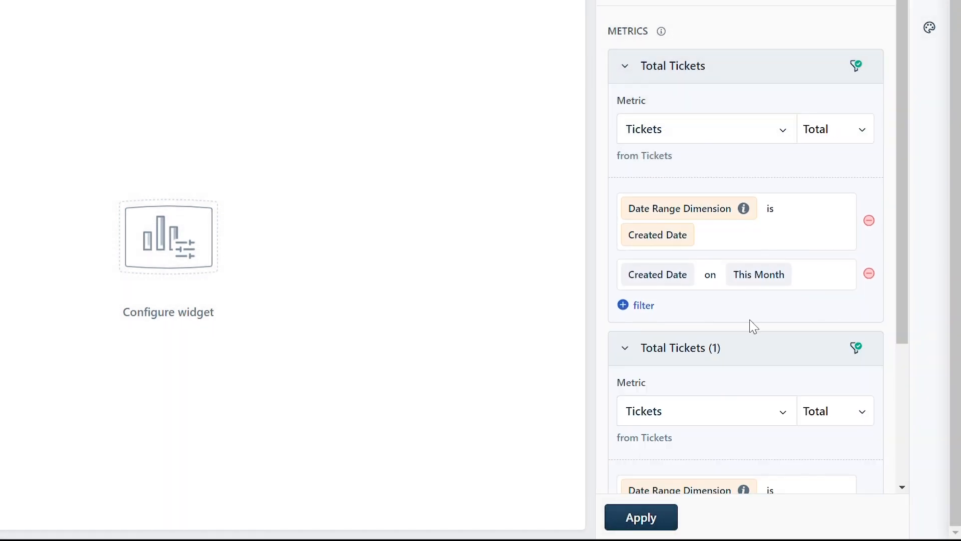
# Step: Make the second metric Total Unresolved Tickets with a This Month time period
pyautogui.click(705, 410)
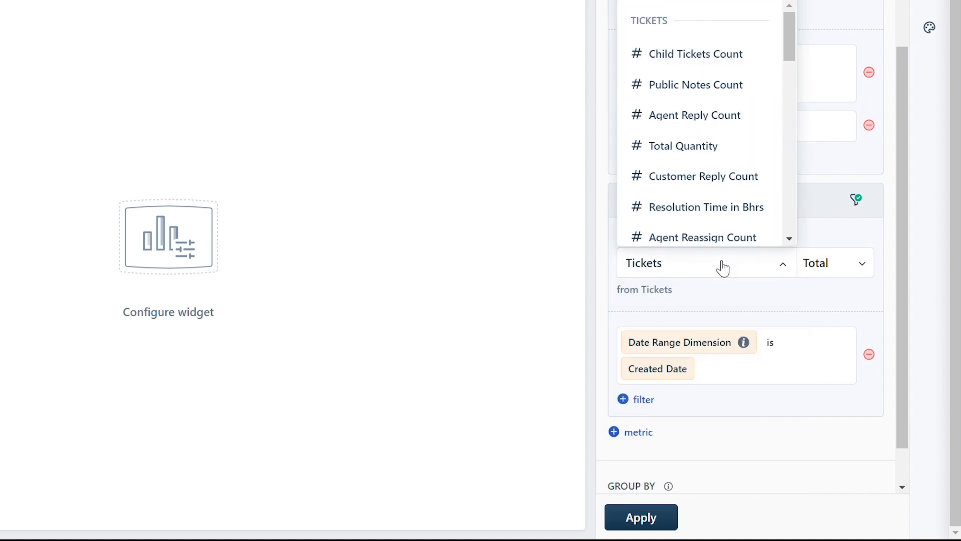
pyautogui.write('unres')
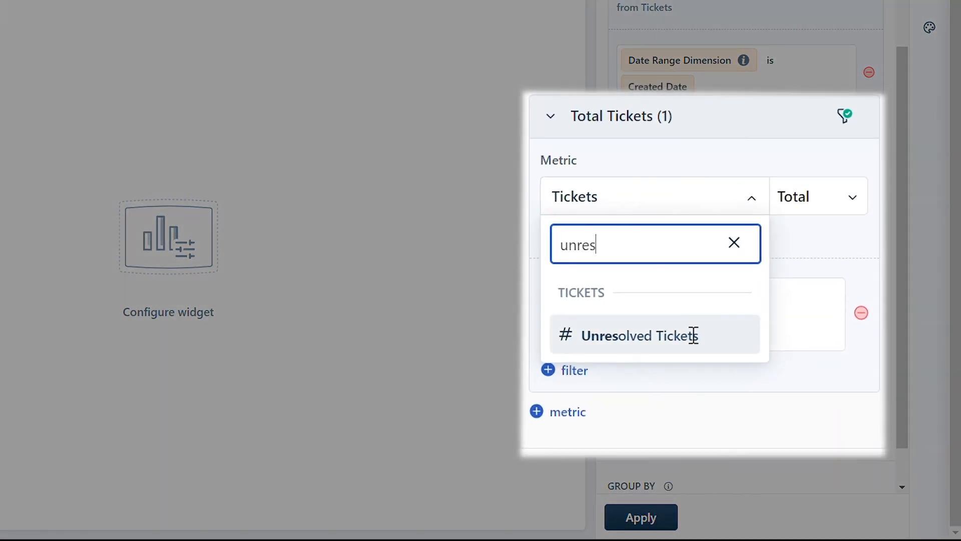
pyautogui.click(640, 335)
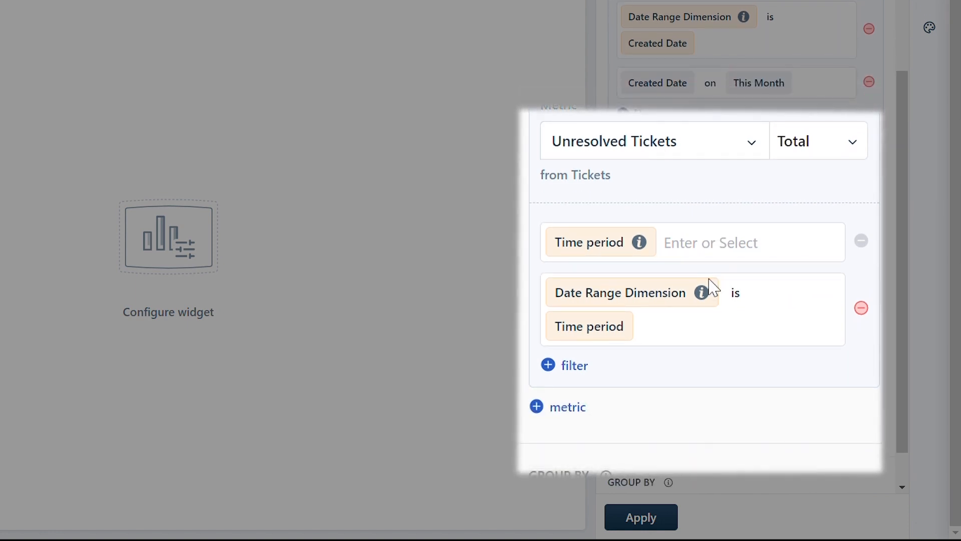
pyautogui.click(750, 242)
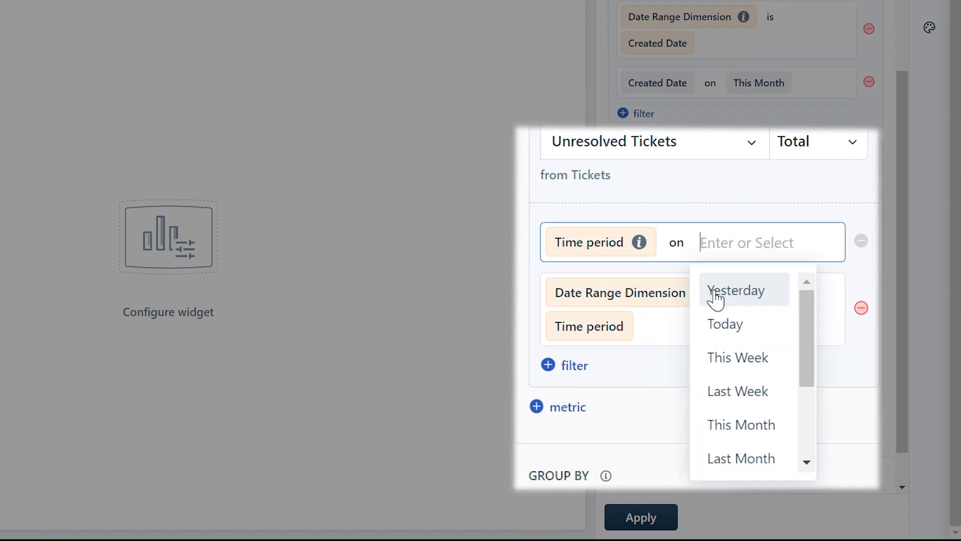
pyautogui.click(740, 425)
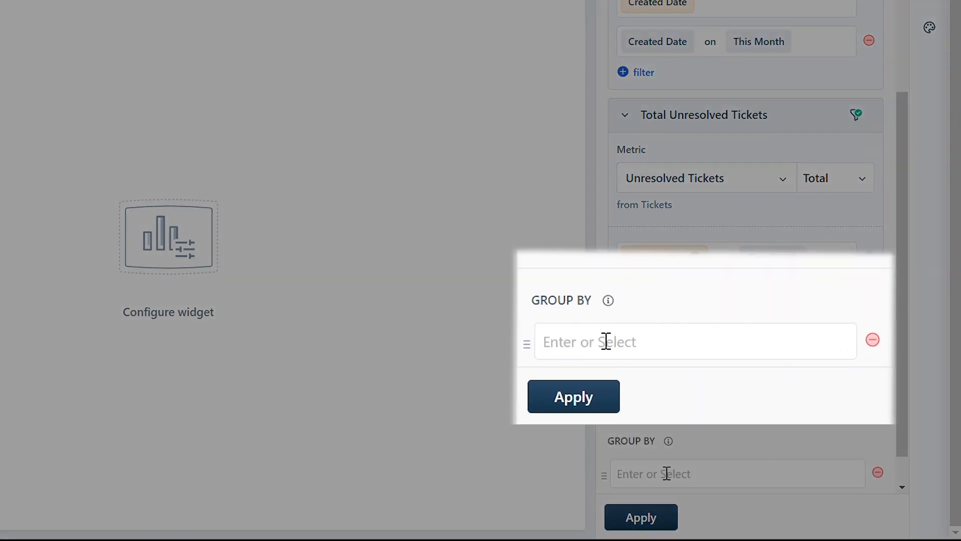
# Step: Group both ticket metrics by Agent Name and apply, producing a stacked bar chart
pyautogui.write('agent')
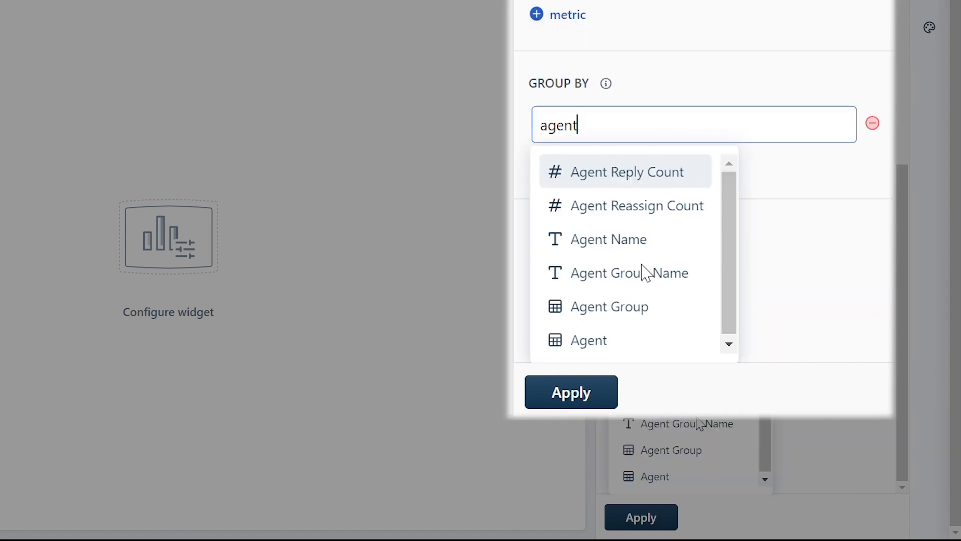
pyautogui.click(609, 239)
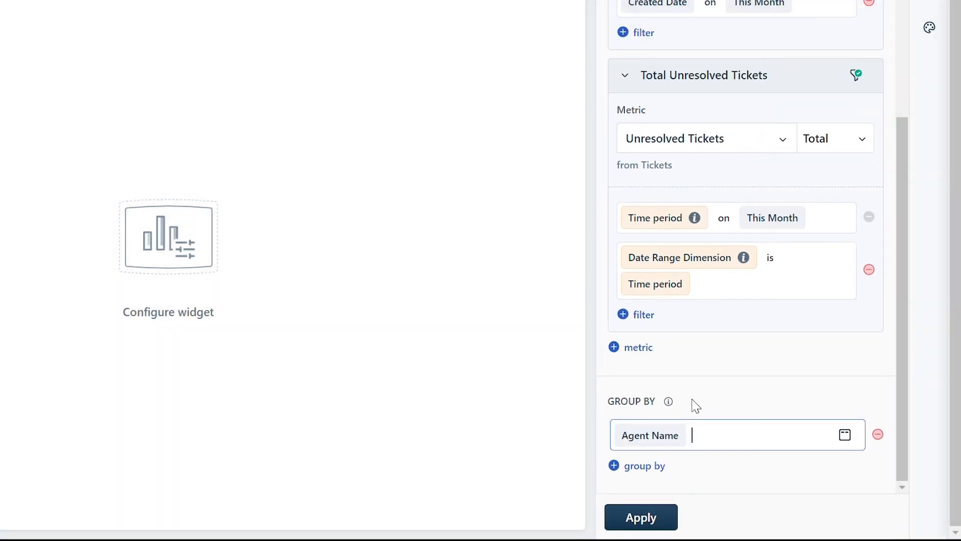
pyautogui.click(640, 517)
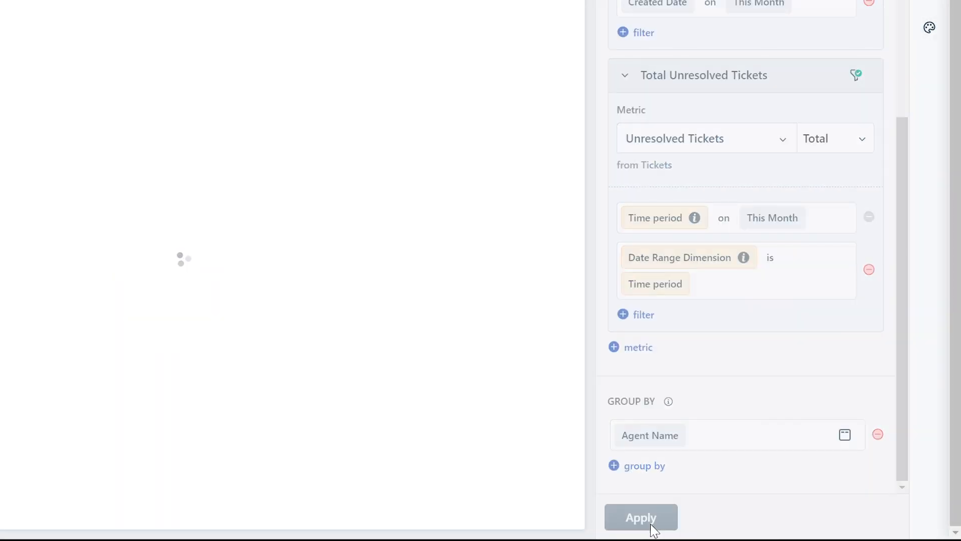
pyautogui.click(641, 517)
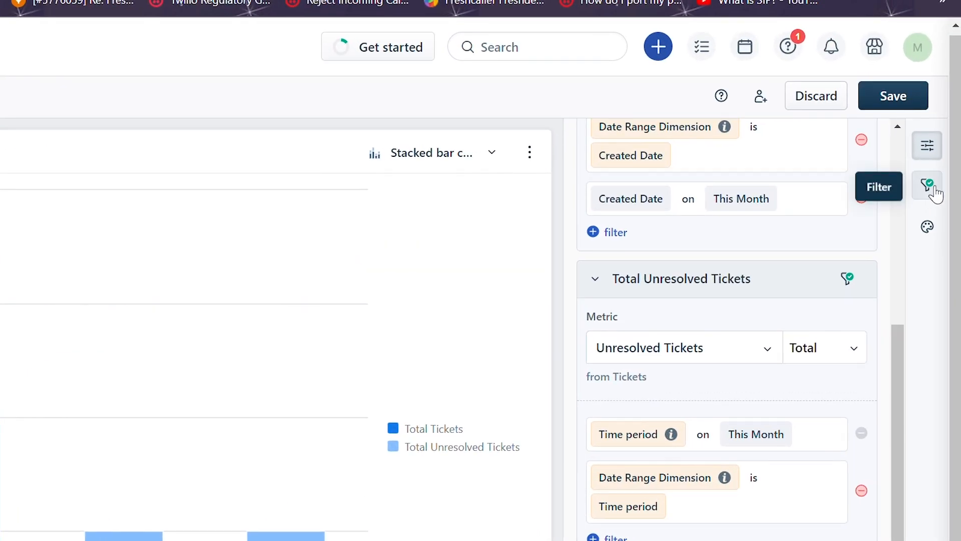
# Step: Apply the report date filter and display the widget as a summary table
pyautogui.click(927, 186)
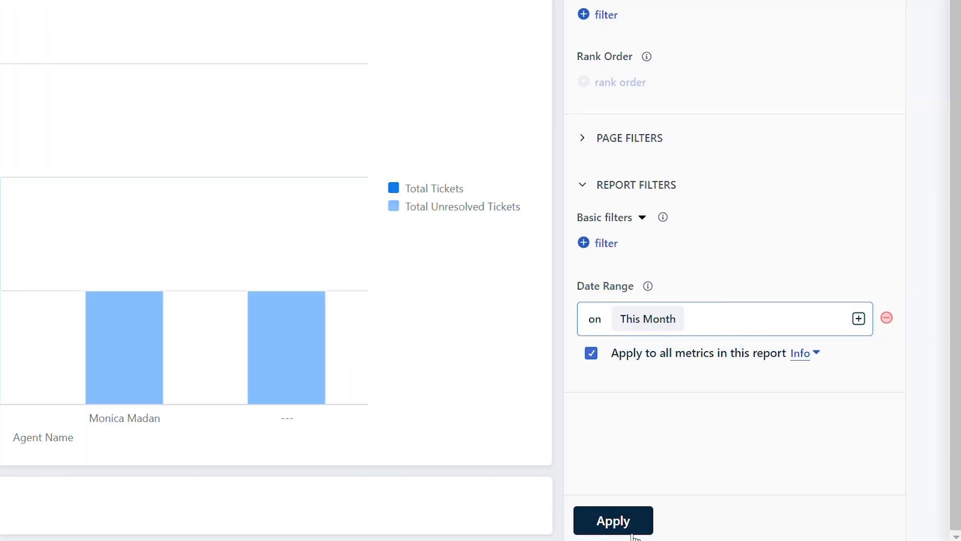
pyautogui.click(612, 520)
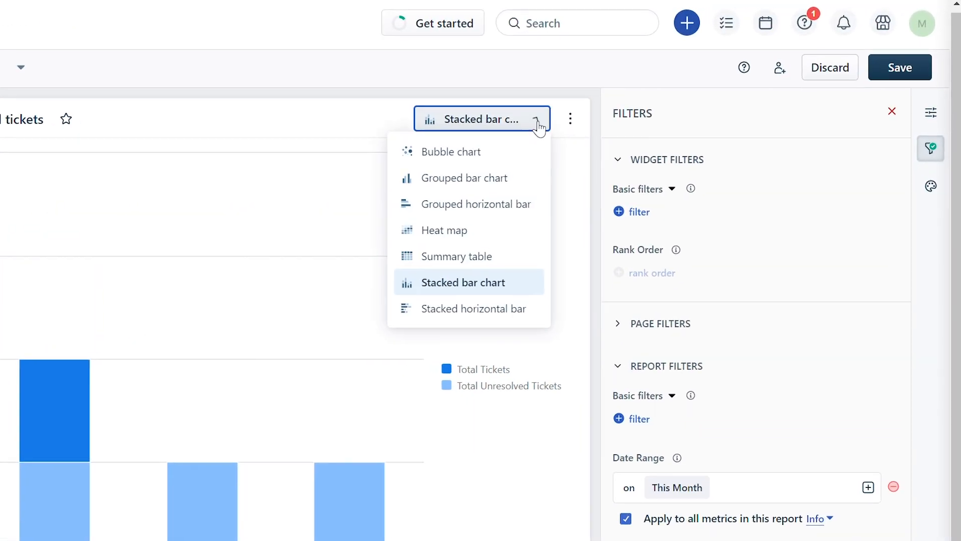
pyautogui.click(469, 282)
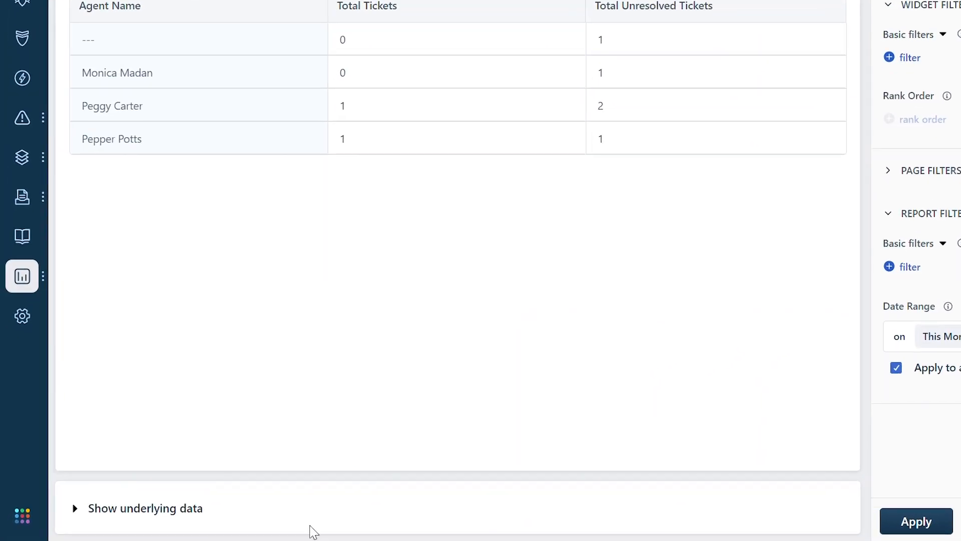
# Step: Add the Assigned Date column to the underlying data and save the report
pyautogui.click(145, 507)
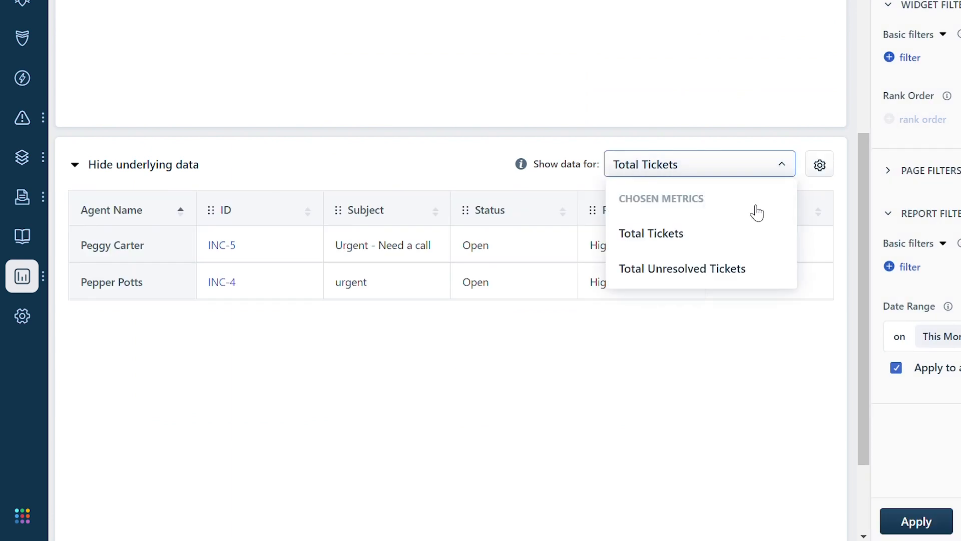
pyautogui.click(820, 165)
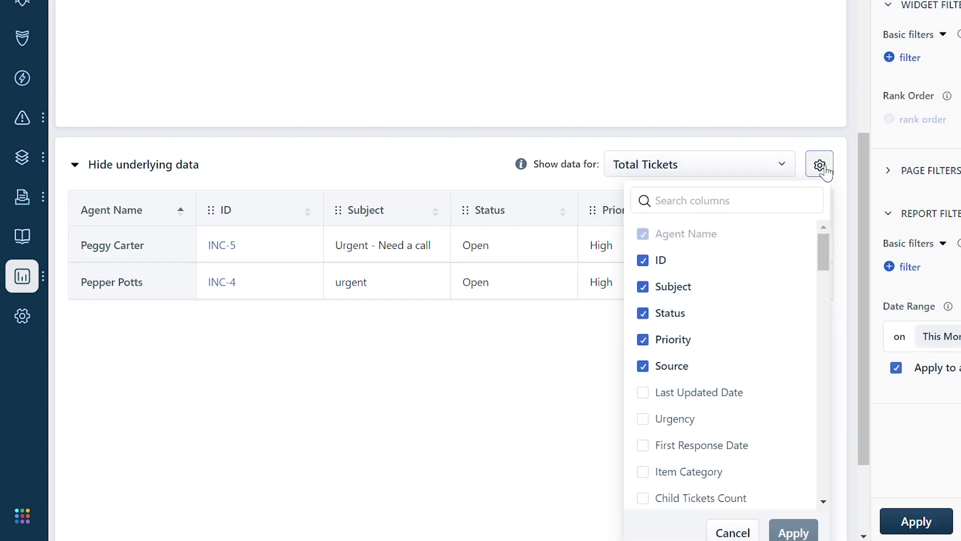
pyautogui.scroll(-3)
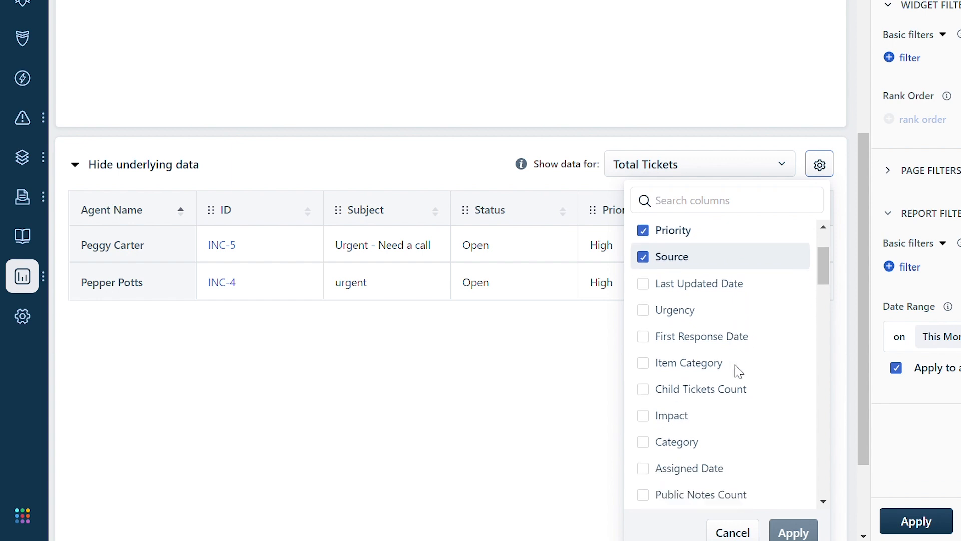
pyautogui.scroll(-3)
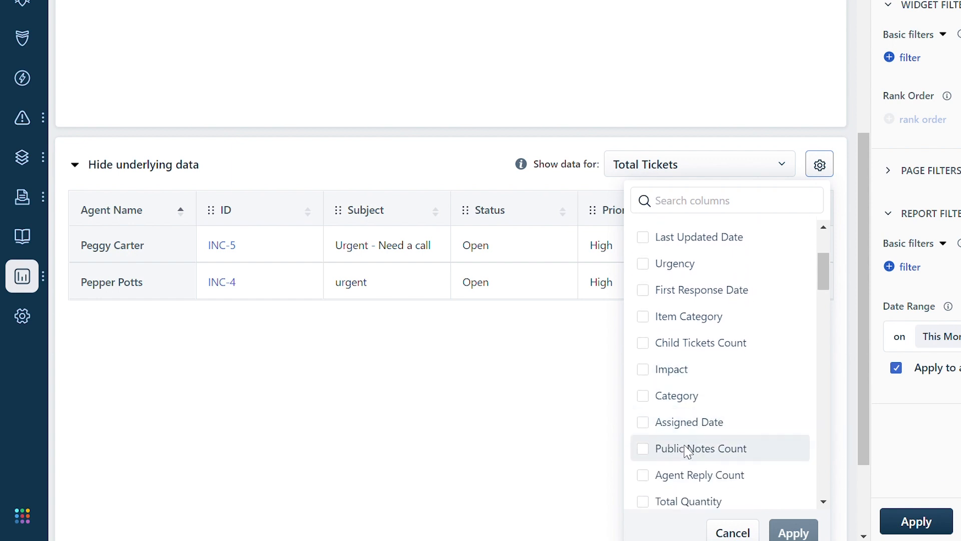
pyautogui.click(641, 421)
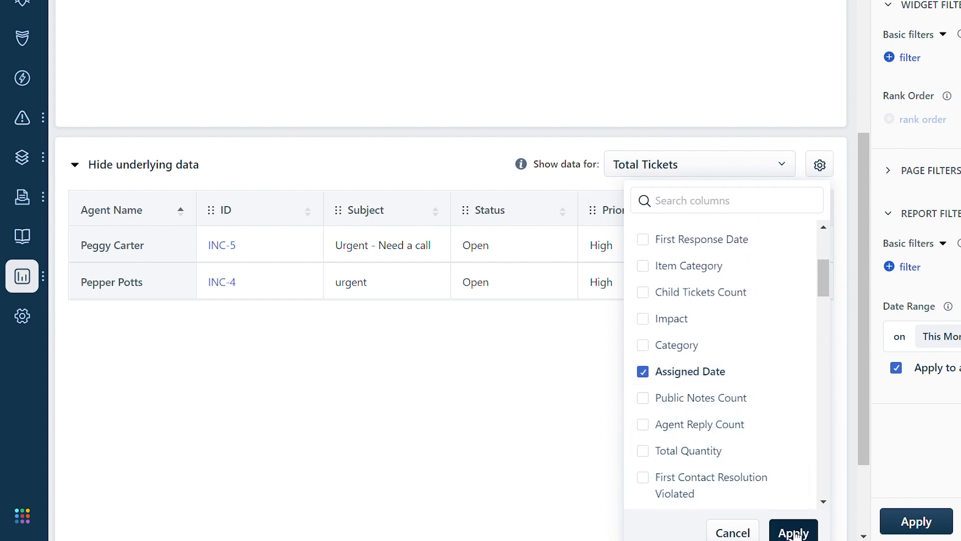
pyautogui.click(792, 530)
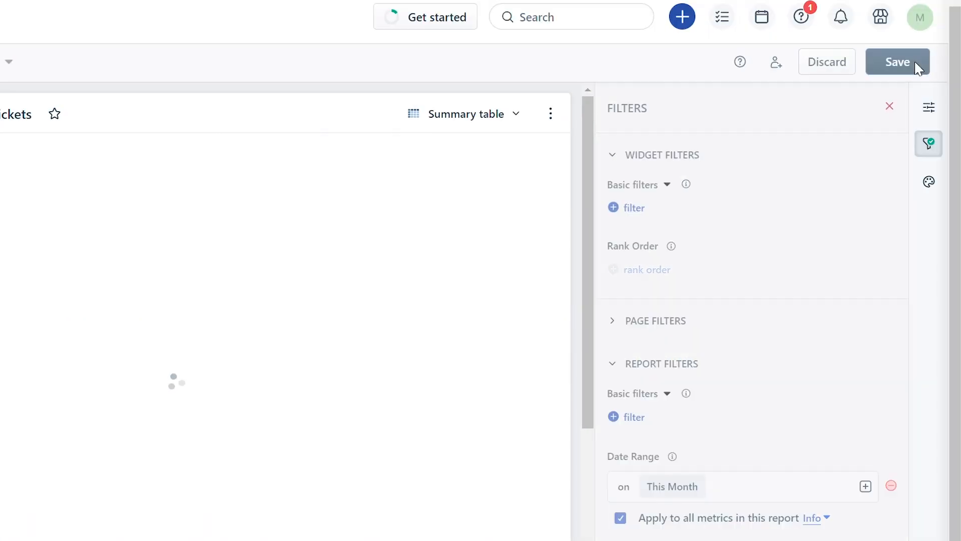
pyautogui.click(896, 61)
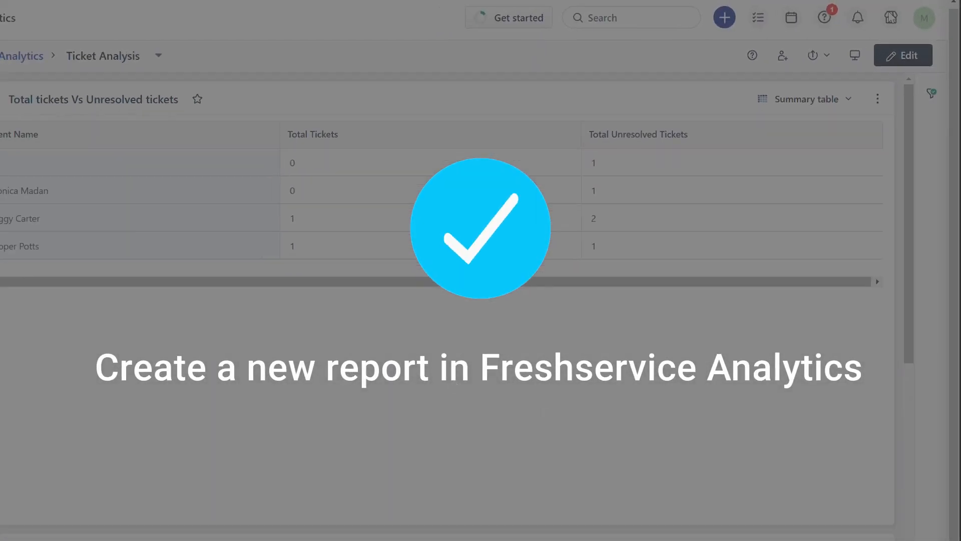